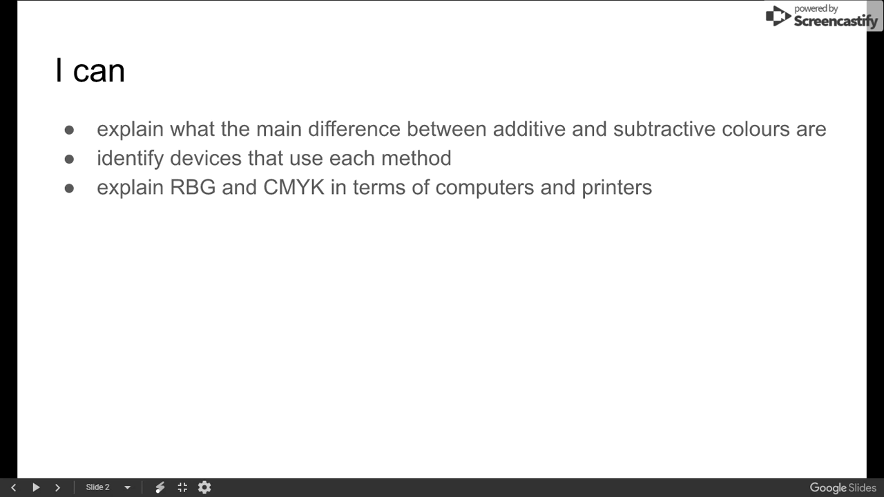
- Advance from the 'I can' objectives slide to the paint-covered hands photo on slide 3
click(58, 487)
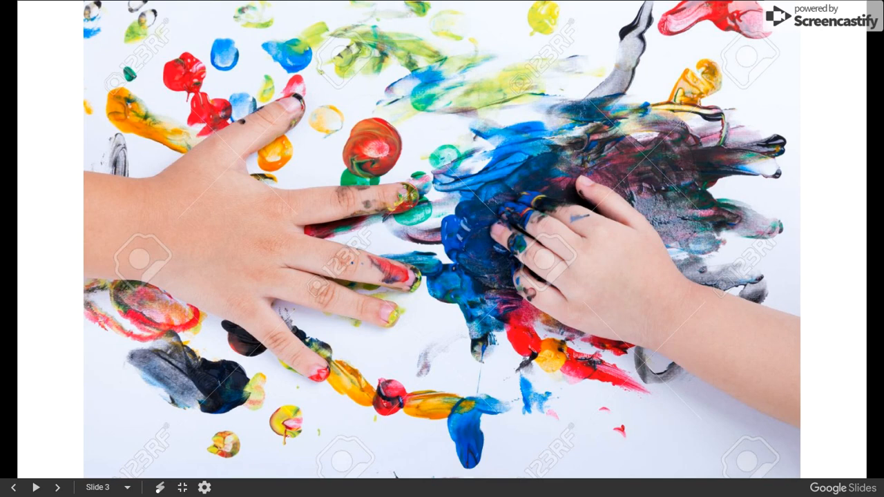
mouse_move(587, 386)
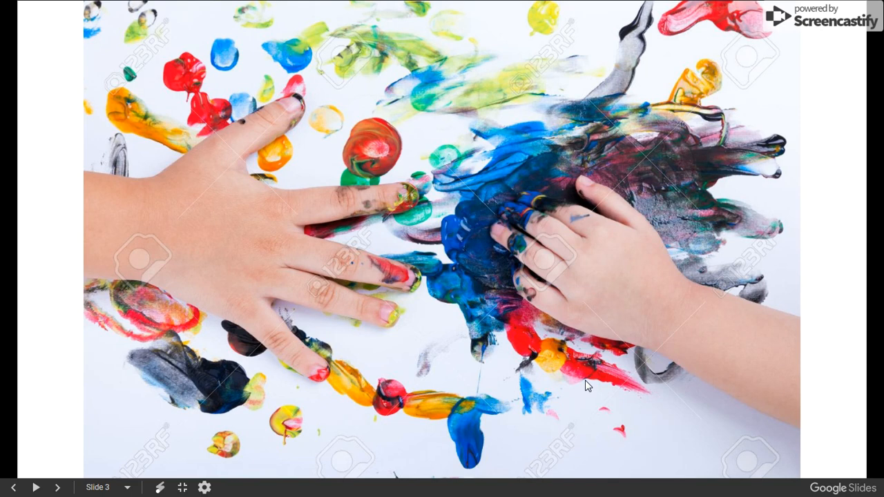
- Advance through slides 4 to 8, ending on the colourful laser light concert photo
click(58, 488)
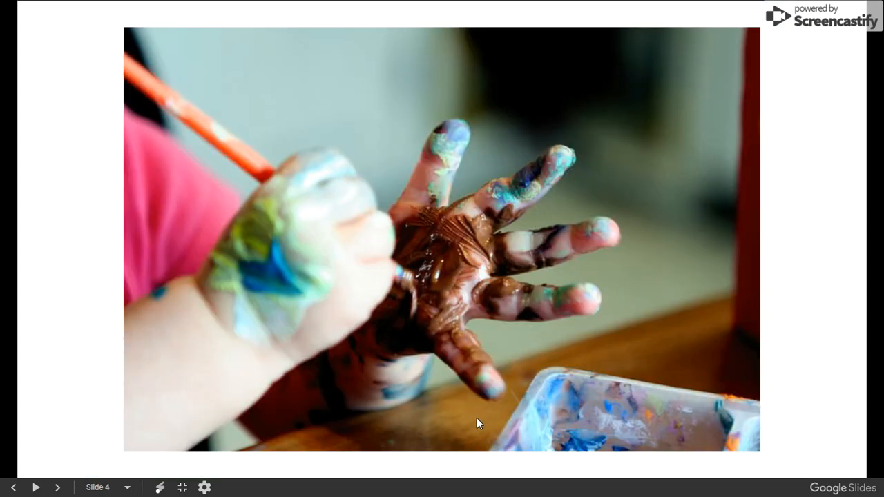
mouse_move(496, 279)
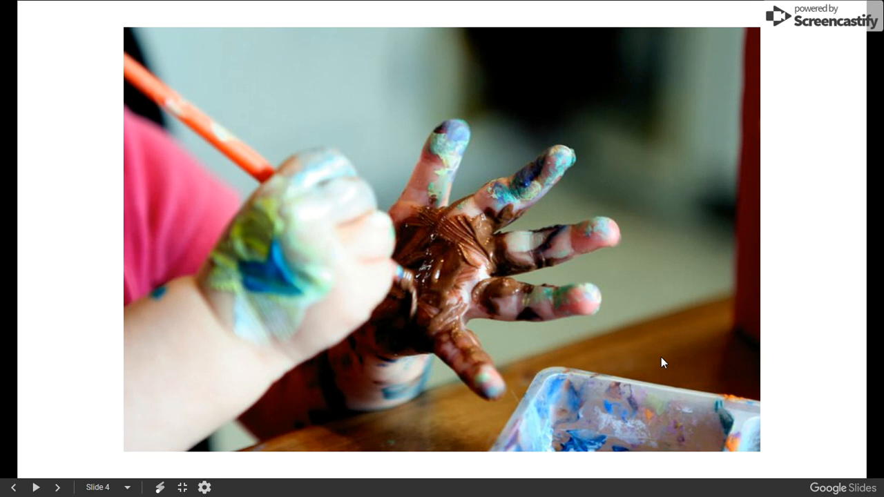
click(58, 486)
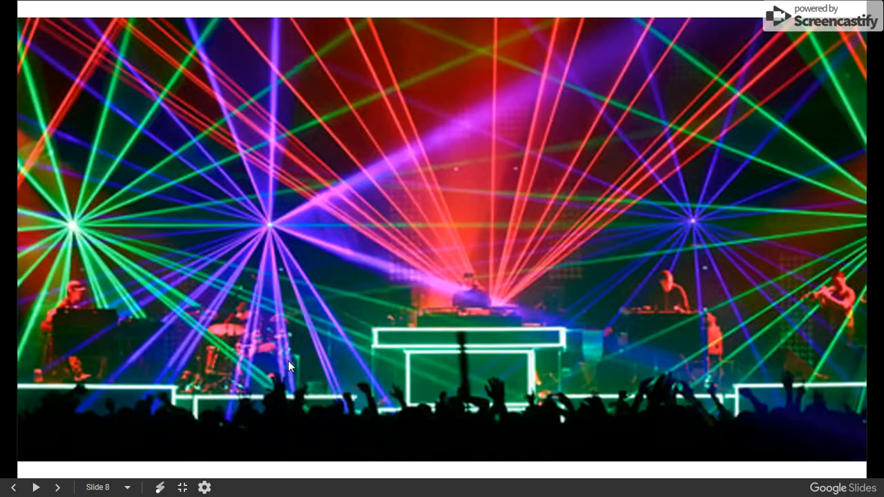
- Advance past 'What uses RGB' to slide 10 explaining CMYK as a subtractive scheme
click(58, 488)
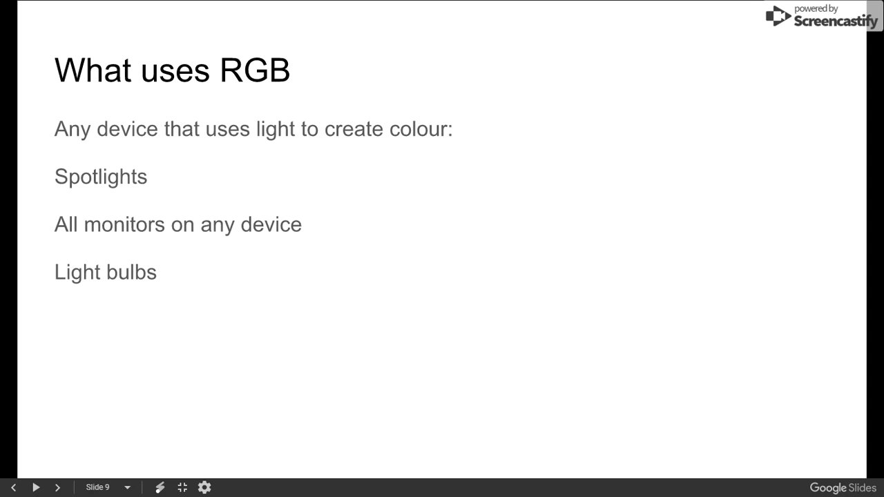
click(58, 487)
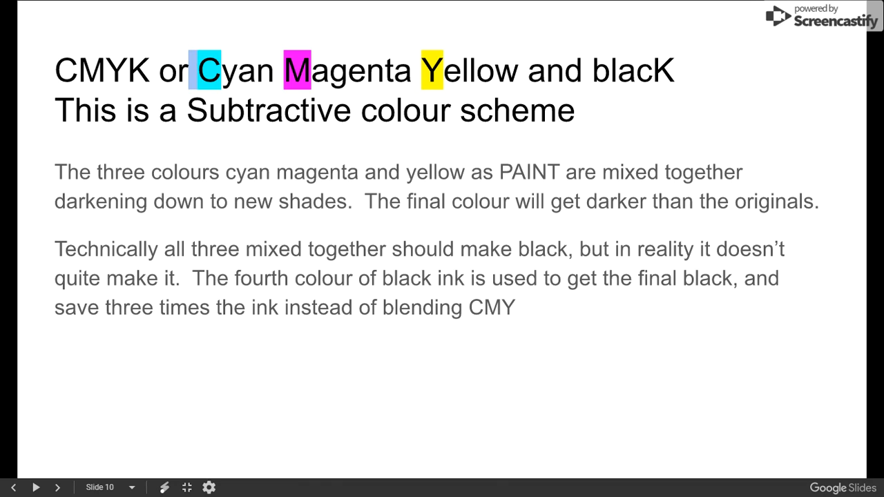
mouse_move(603, 89)
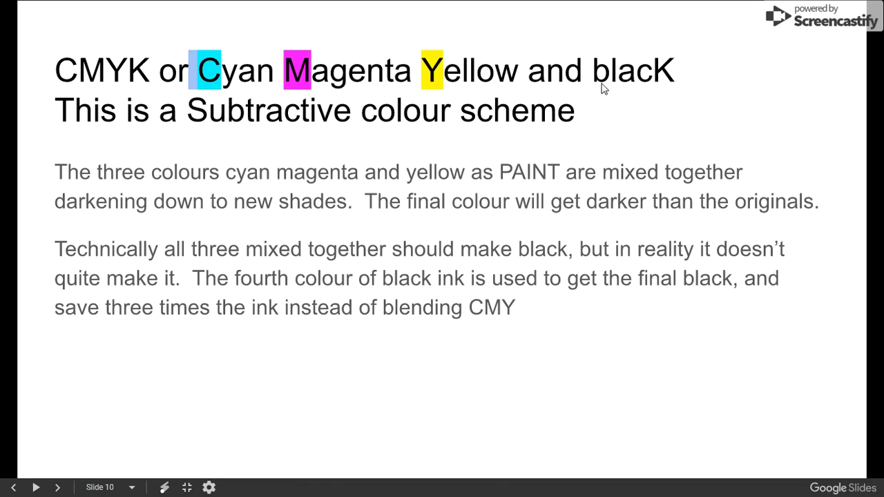
mouse_move(661, 91)
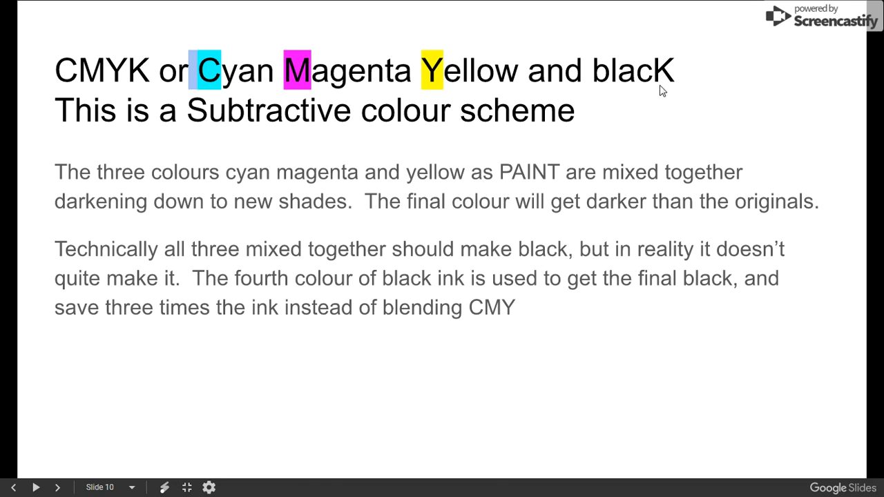
mouse_move(131, 71)
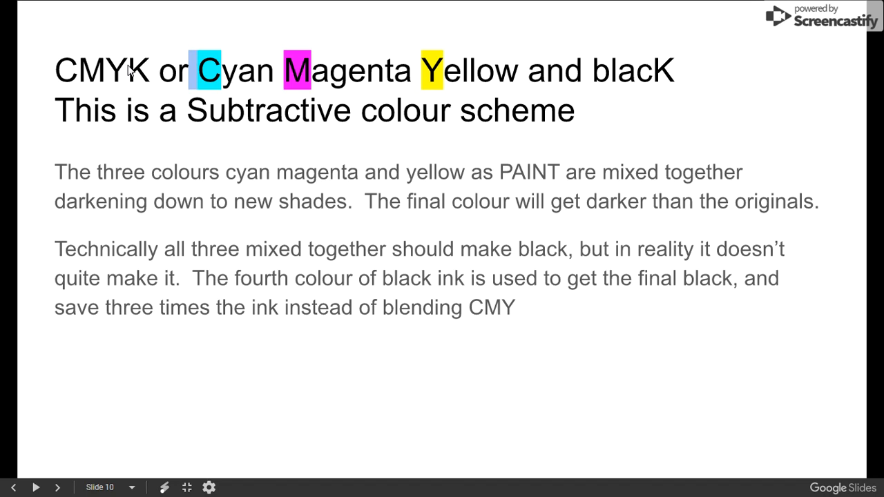
mouse_move(560, 58)
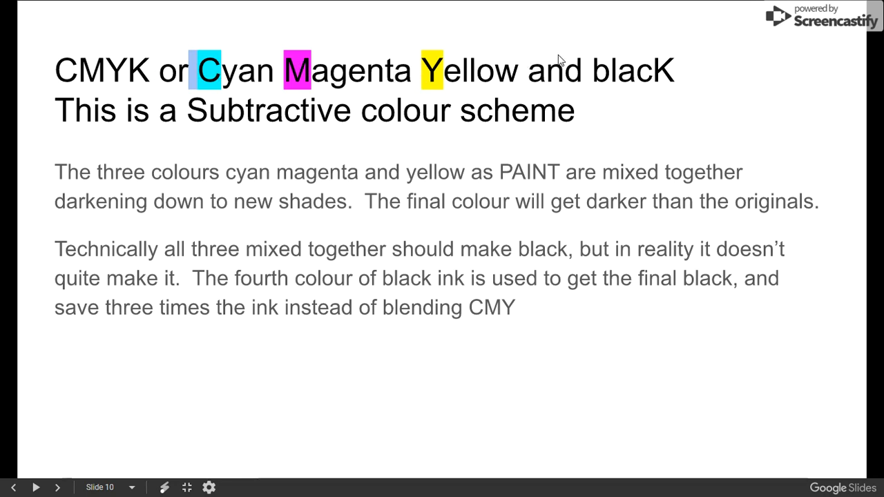
mouse_move(88, 83)
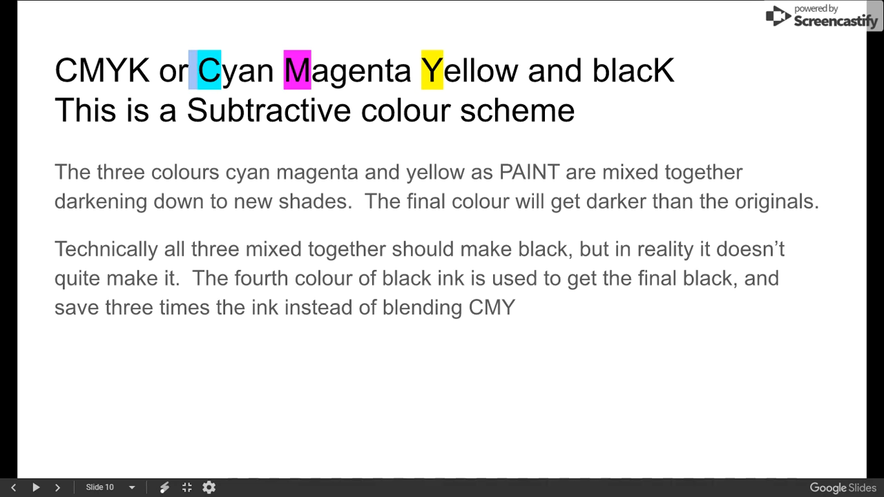
mouse_move(616, 111)
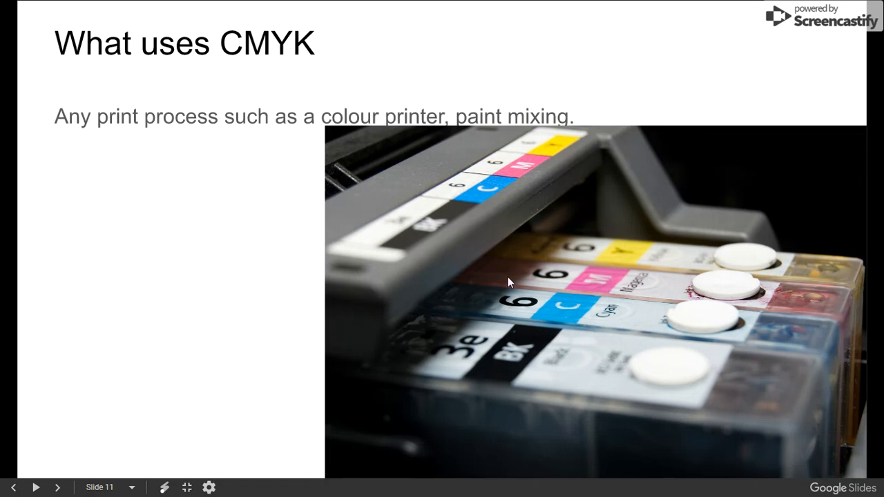
mouse_move(558, 357)
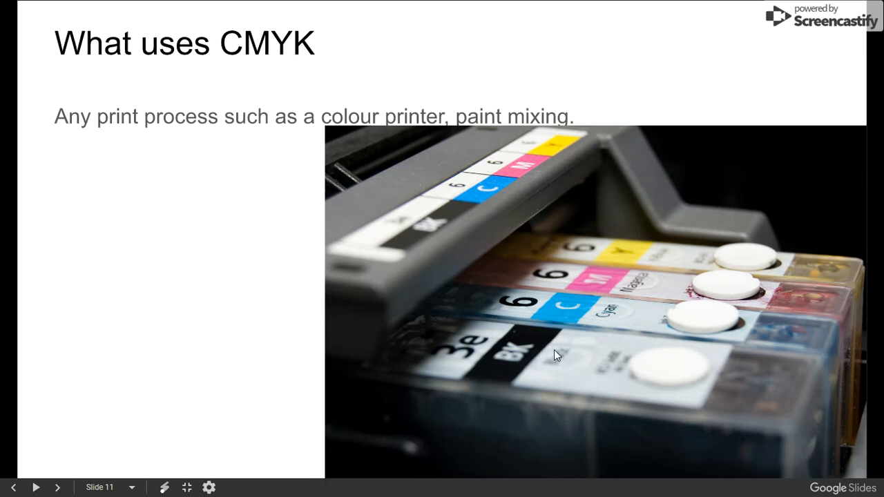
mouse_move(644, 246)
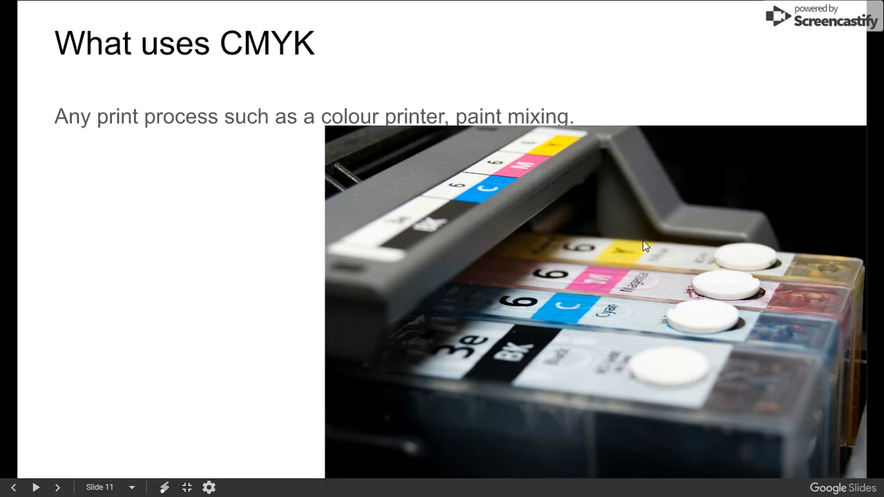
mouse_move(583, 313)
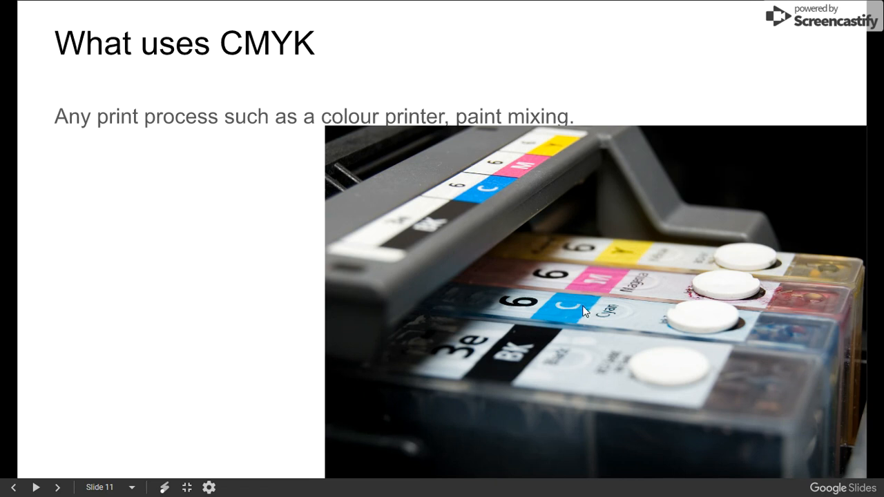
mouse_move(588, 316)
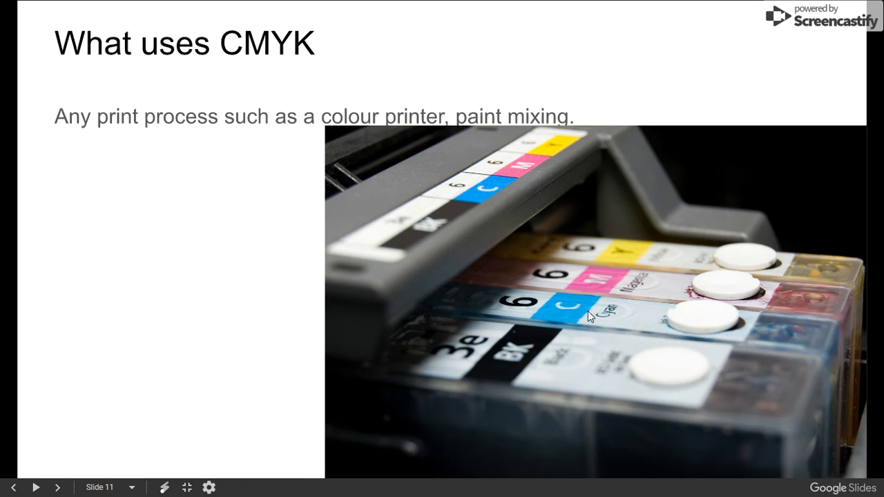
mouse_move(514, 348)
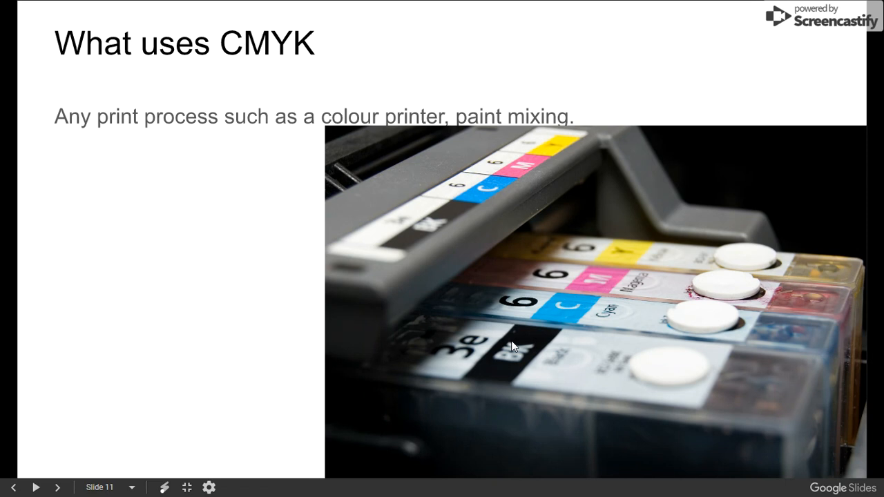
mouse_move(619, 344)
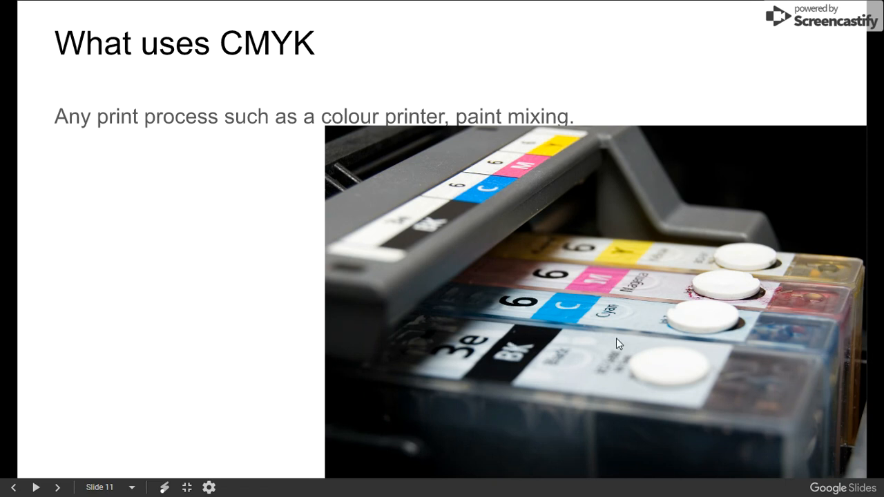
mouse_move(591, 409)
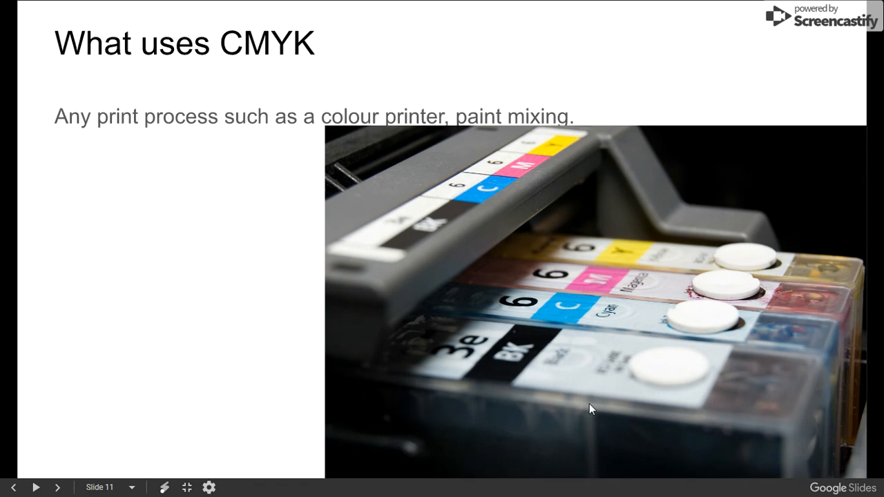
mouse_move(523, 373)
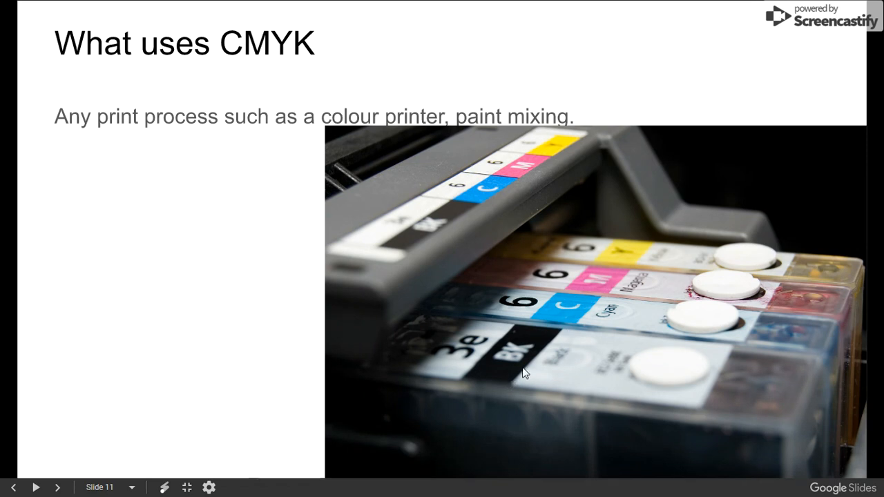
mouse_move(592, 330)
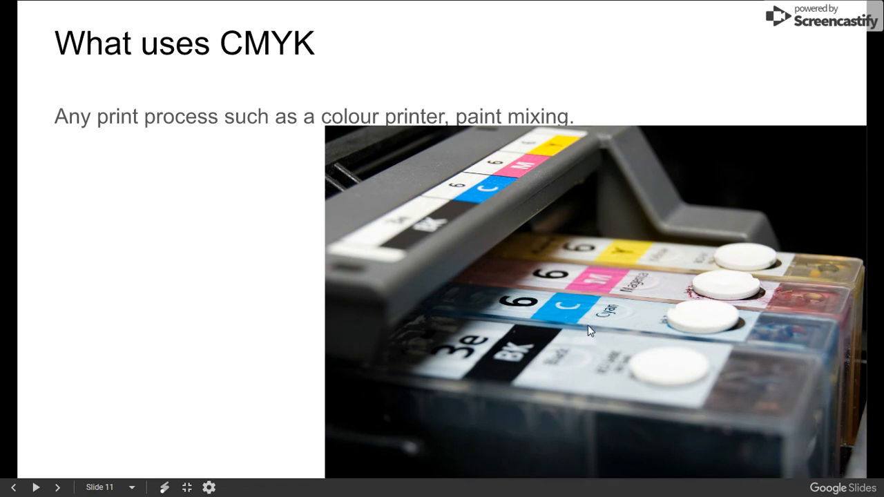
mouse_move(522, 354)
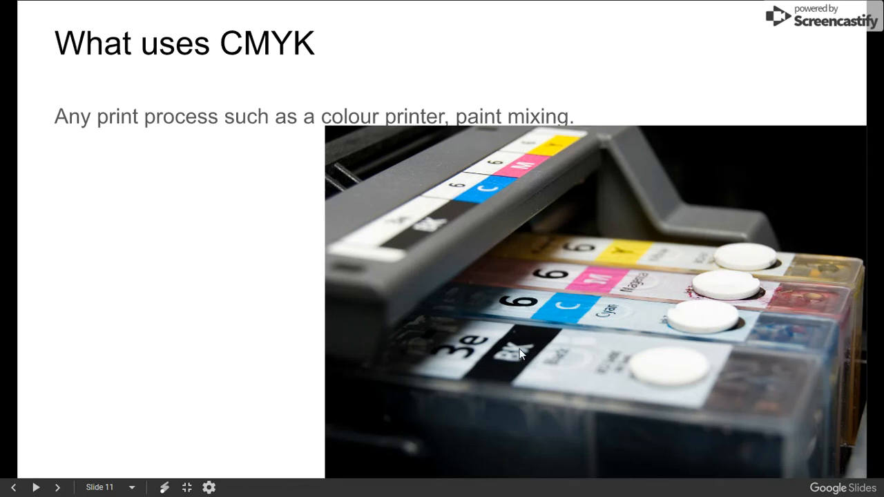
mouse_move(573, 312)
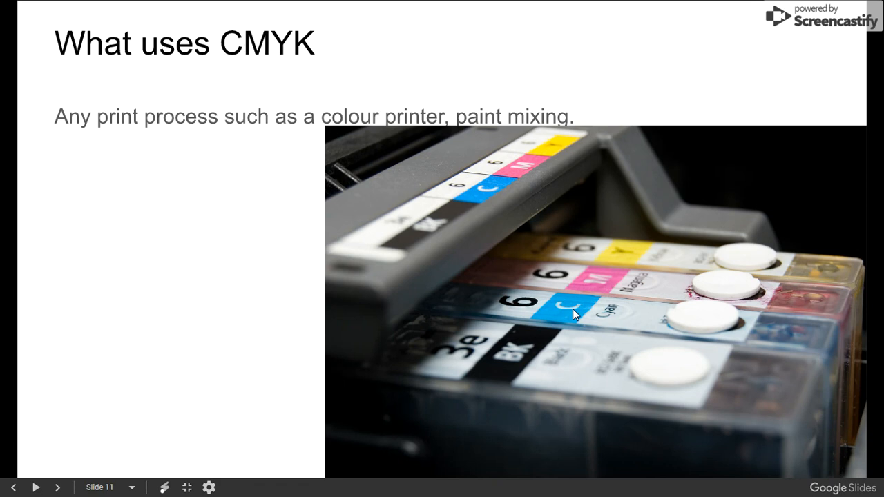
mouse_move(99, 376)
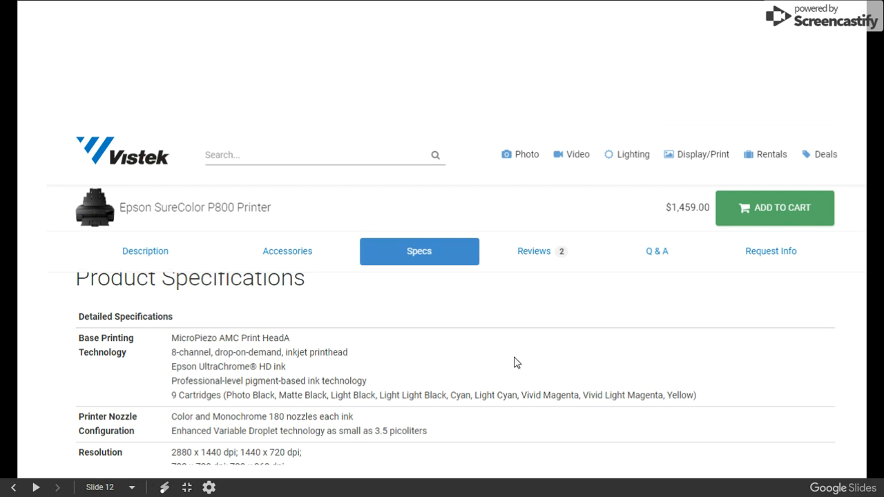
mouse_move(387, 389)
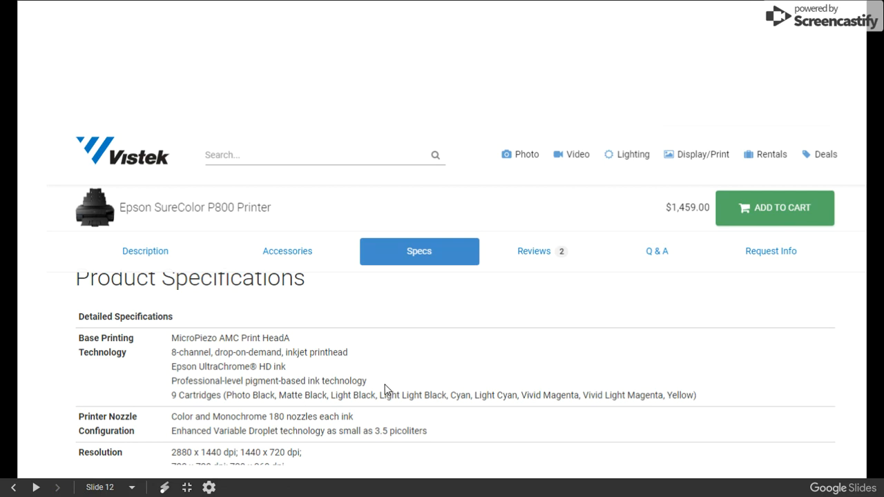
mouse_move(183, 409)
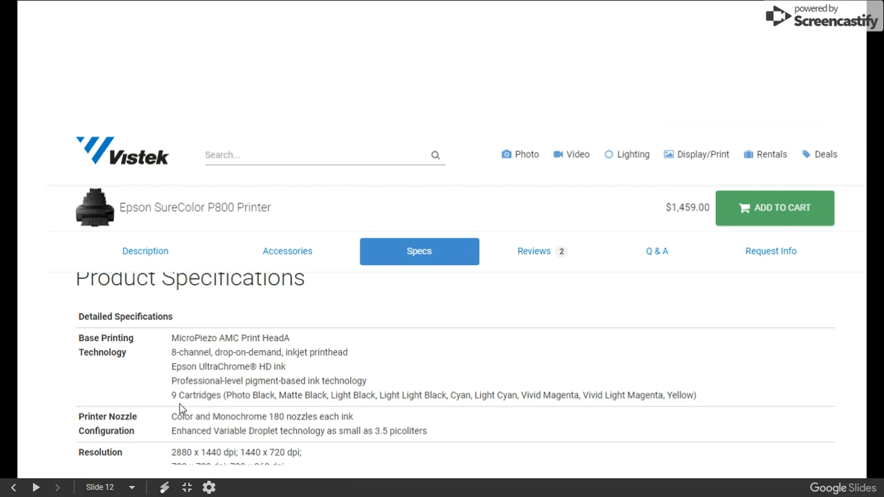
mouse_move(417, 403)
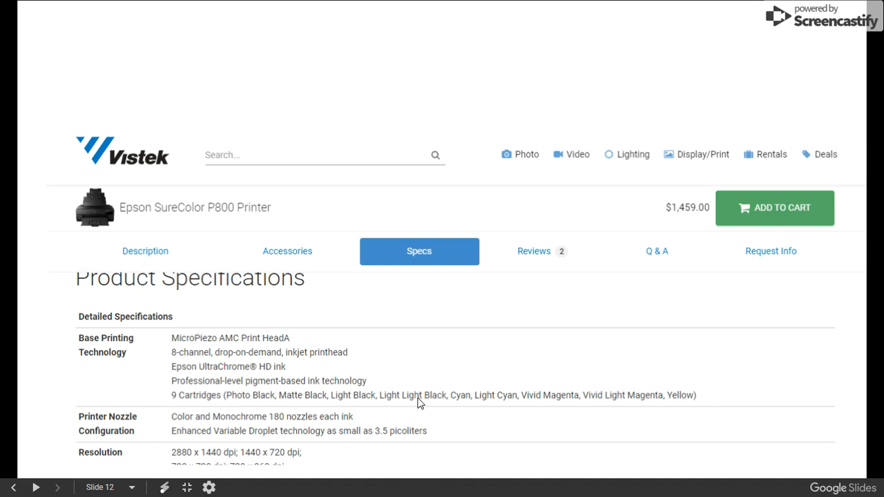
mouse_move(703, 399)
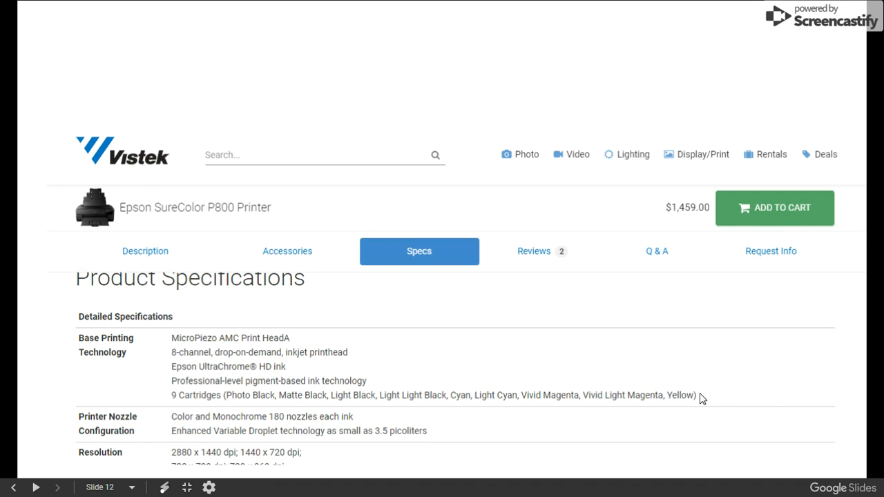
mouse_move(685, 400)
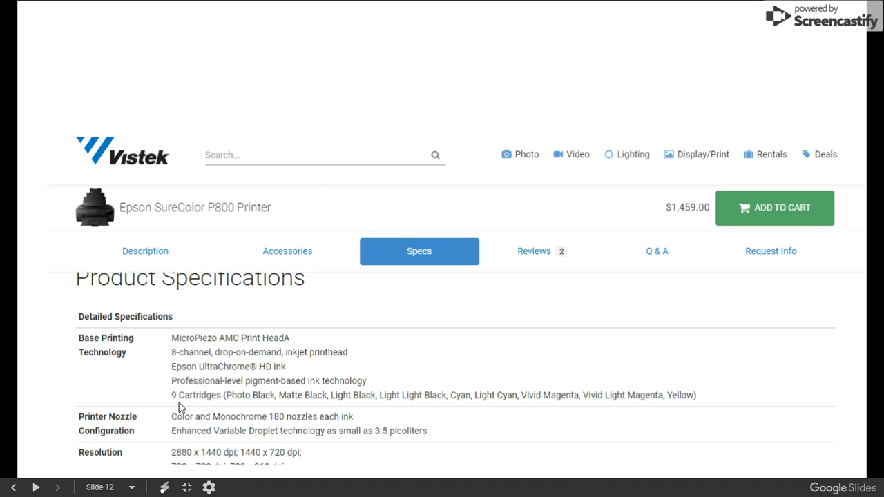
mouse_move(196, 404)
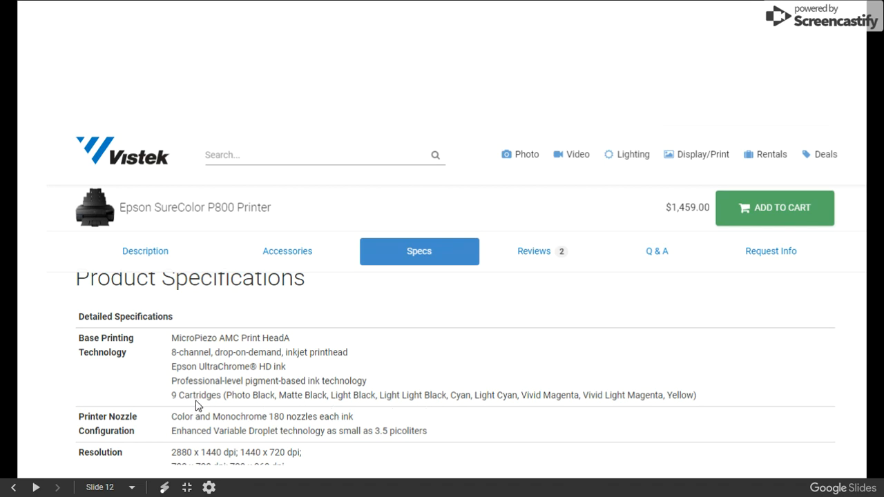
mouse_move(252, 409)
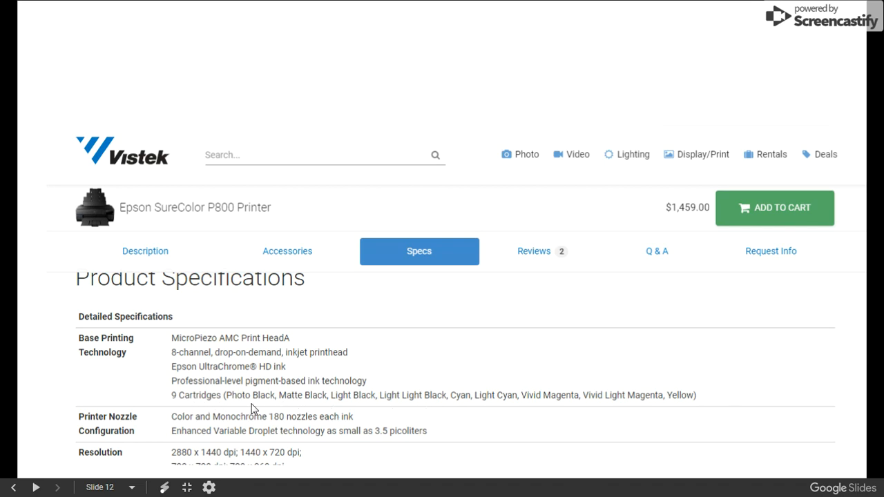
mouse_move(444, 401)
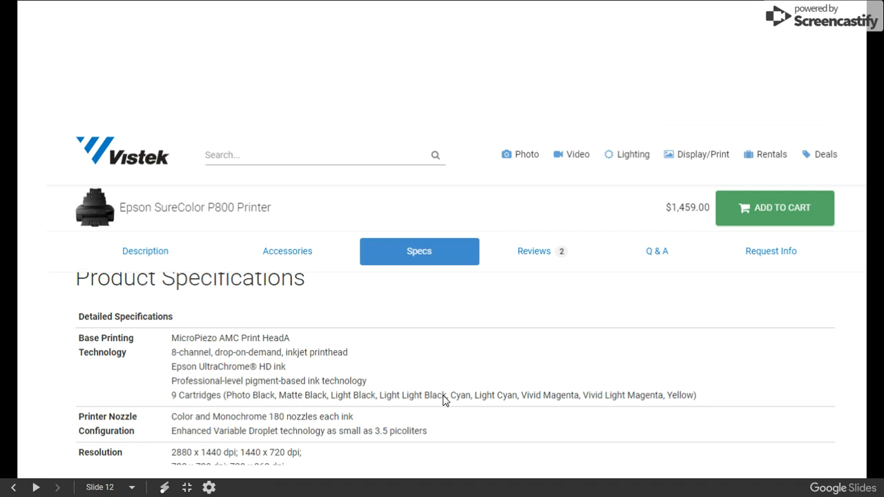
mouse_move(722, 213)
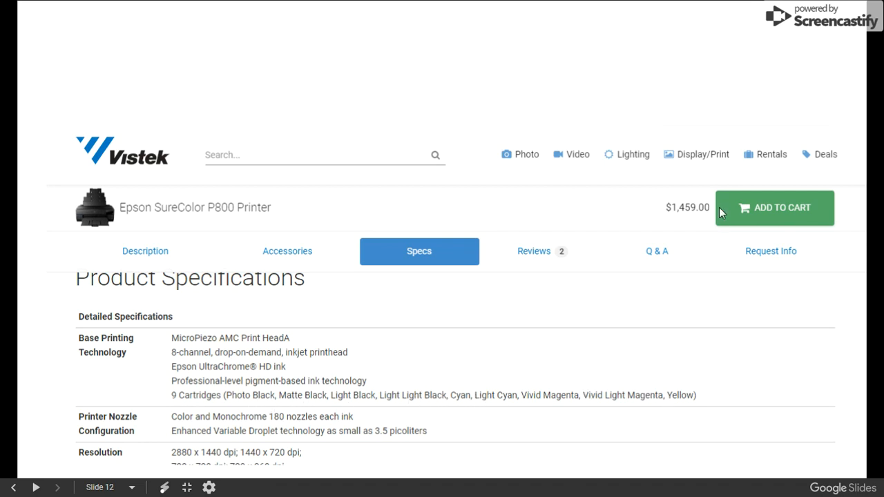
mouse_move(614, 306)
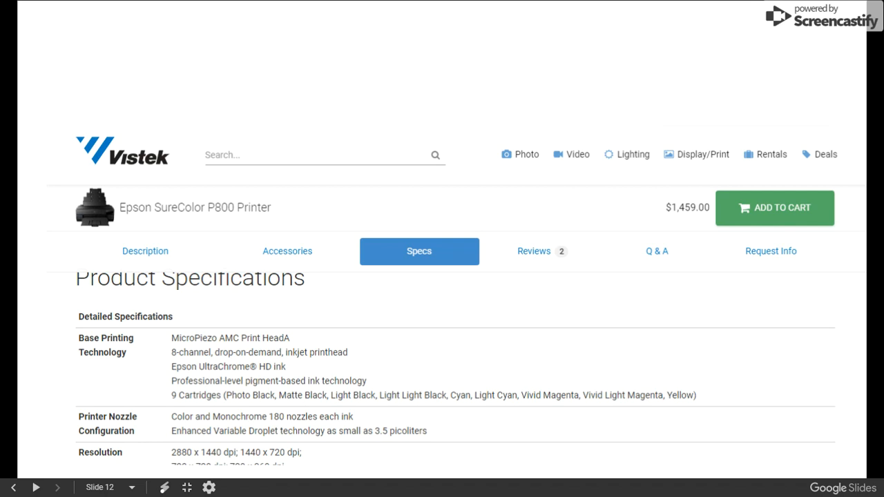
mouse_move(563, 272)
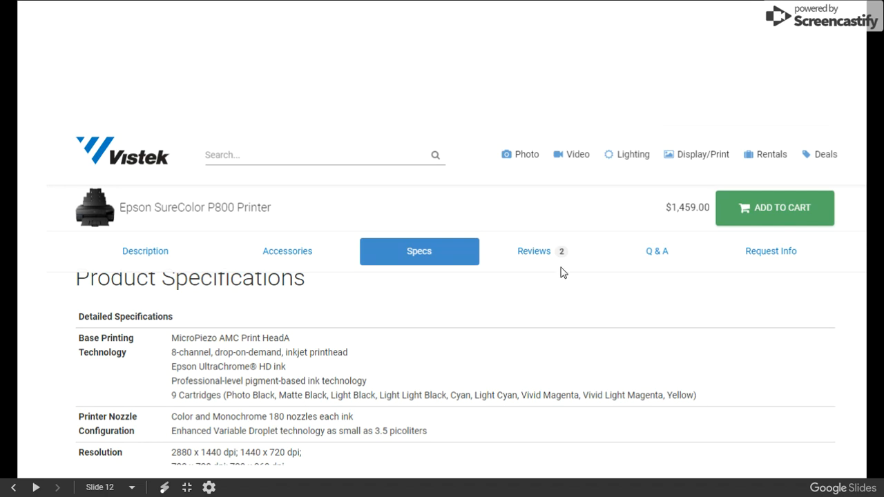
mouse_move(492, 390)
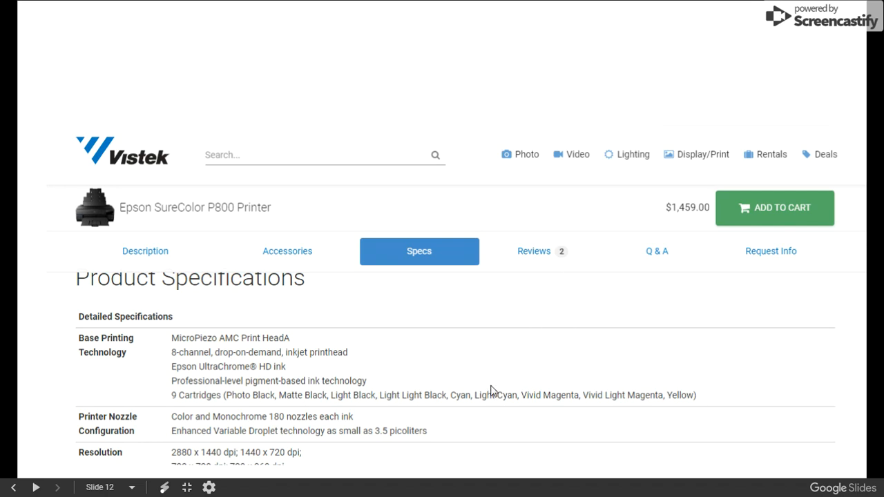